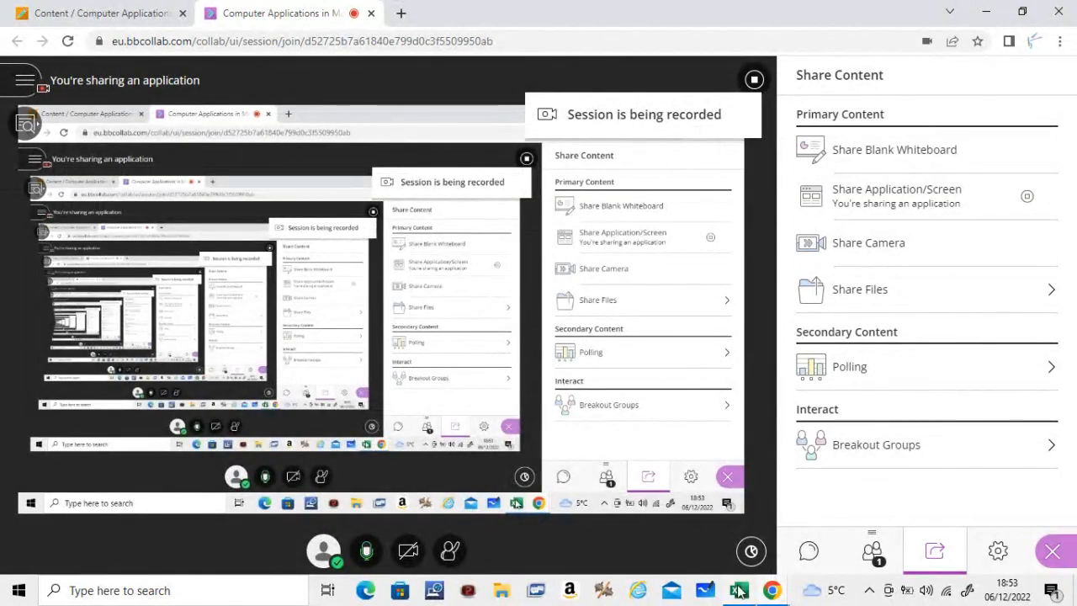
Step: Switch from the browser to the Notes.xlsx workbook in Excel via the taskbar
{"action": "left_click", "coordinate": [738, 590]}
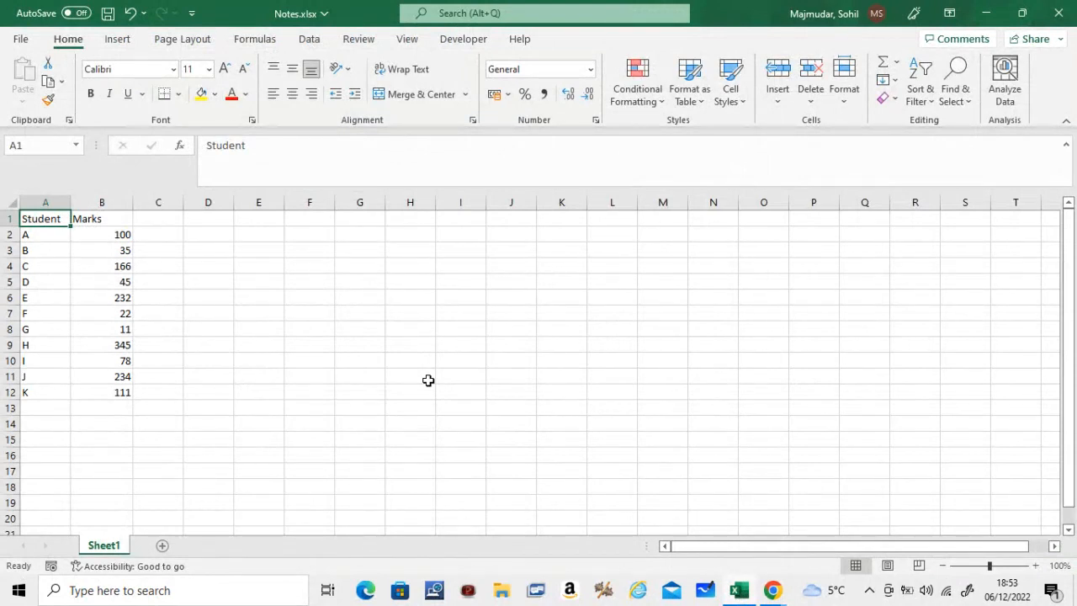
{"action": "mouse_move", "coordinate": [227, 325]}
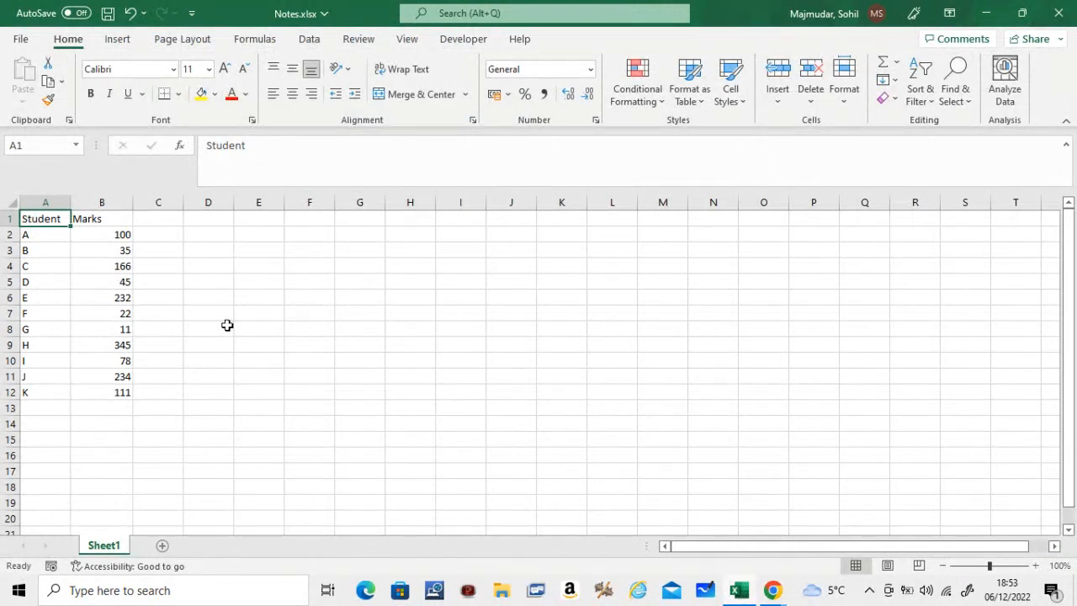
{"action": "mouse_move", "coordinate": [101, 322]}
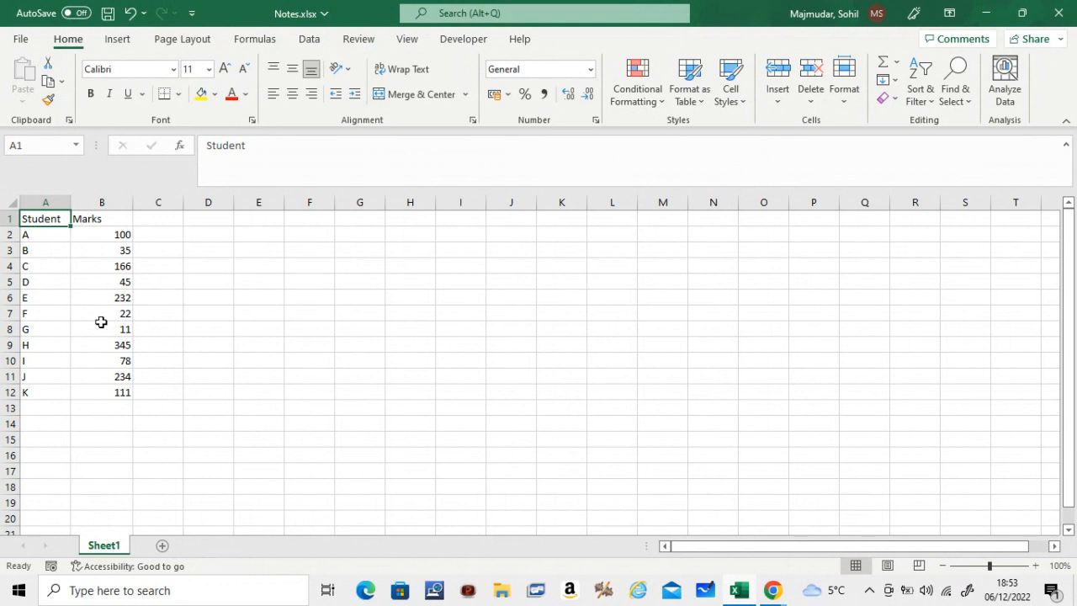
{"action": "mouse_move", "coordinate": [145, 288]}
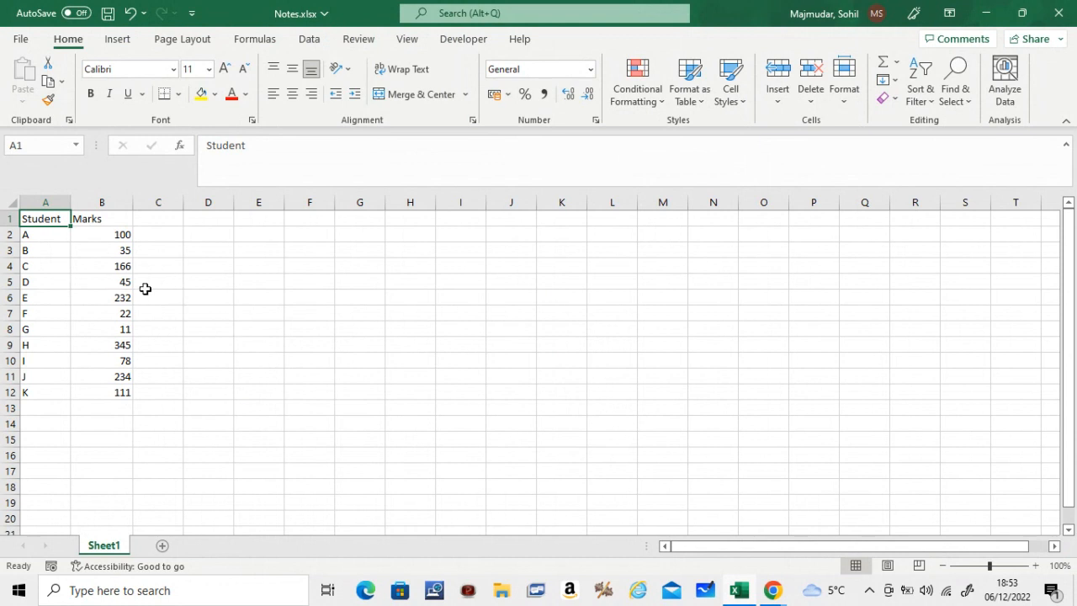
{"action": "mouse_move", "coordinate": [197, 270]}
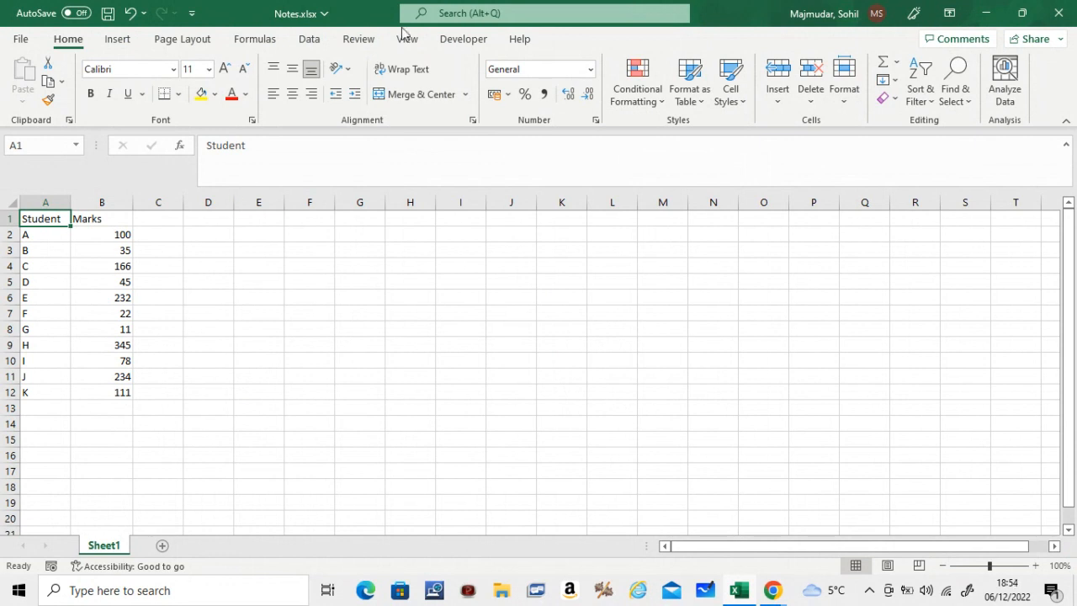
Step: In the View > Zoom dialog, try 75%, then apply 200% magnification
{"action": "left_click", "coordinate": [407, 38]}
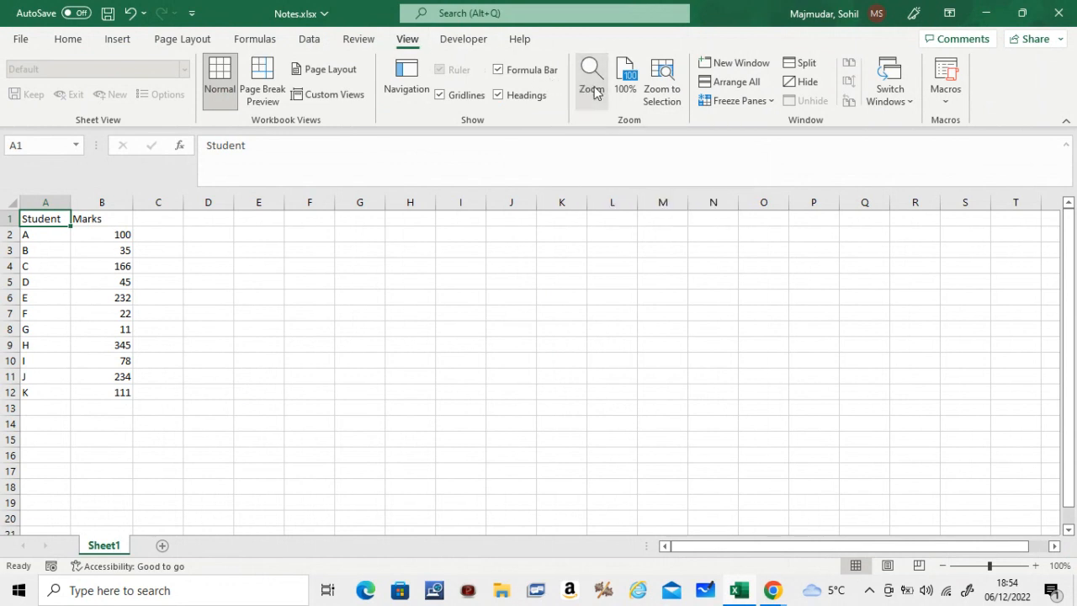
{"action": "left_click", "coordinate": [590, 80]}
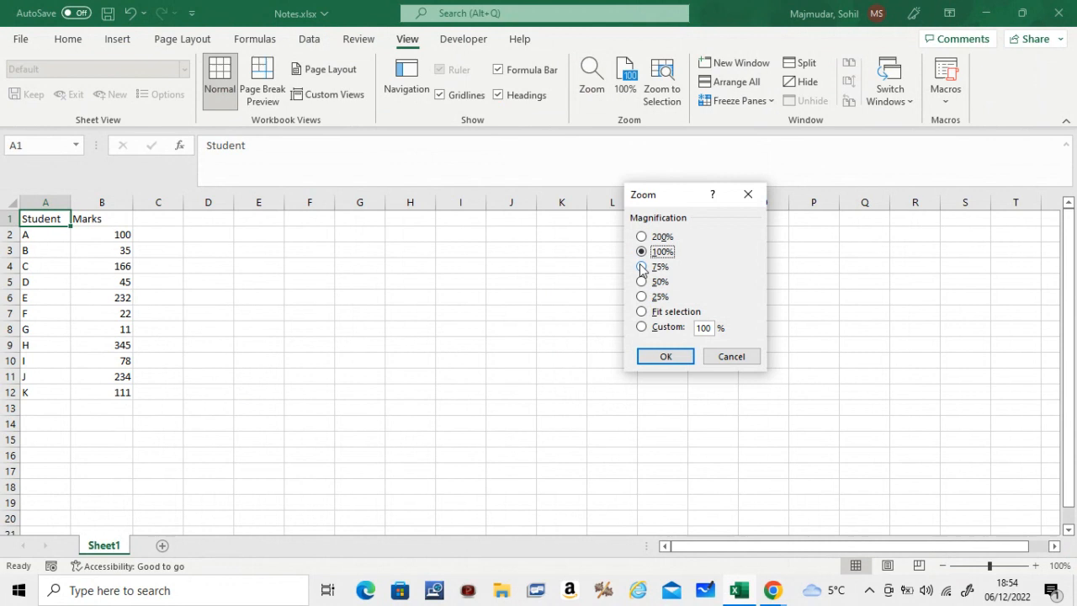
{"action": "left_click", "coordinate": [641, 267]}
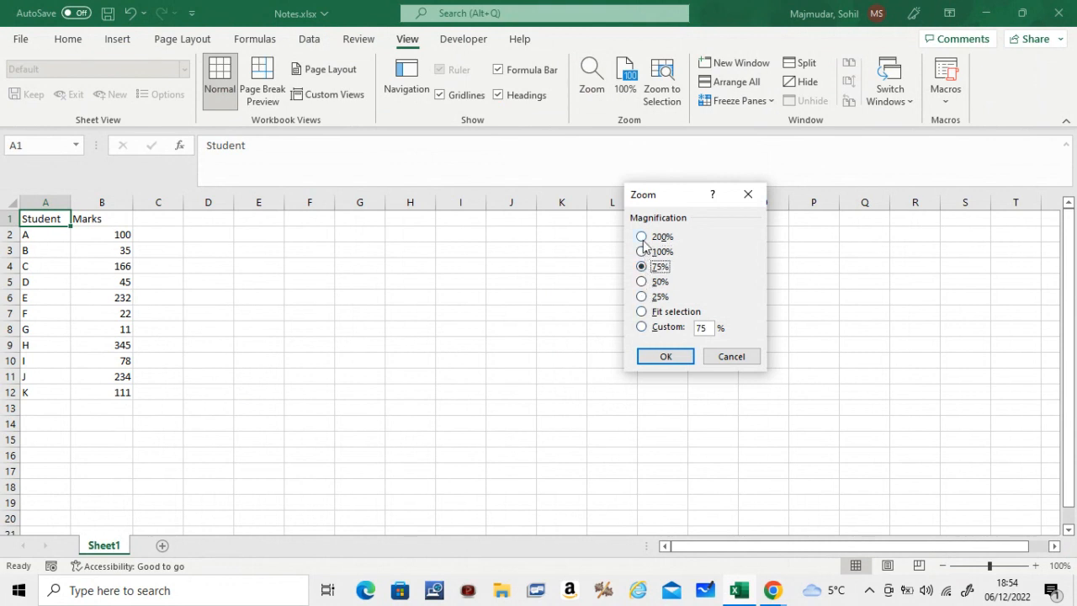
{"action": "left_click", "coordinate": [641, 237]}
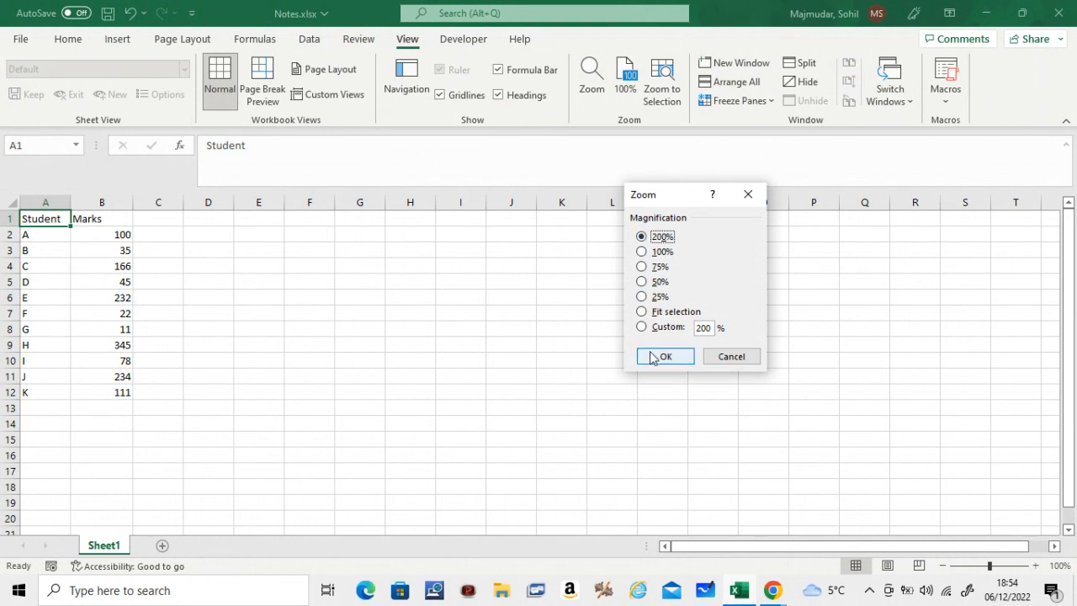
{"action": "left_click", "coordinate": [664, 356]}
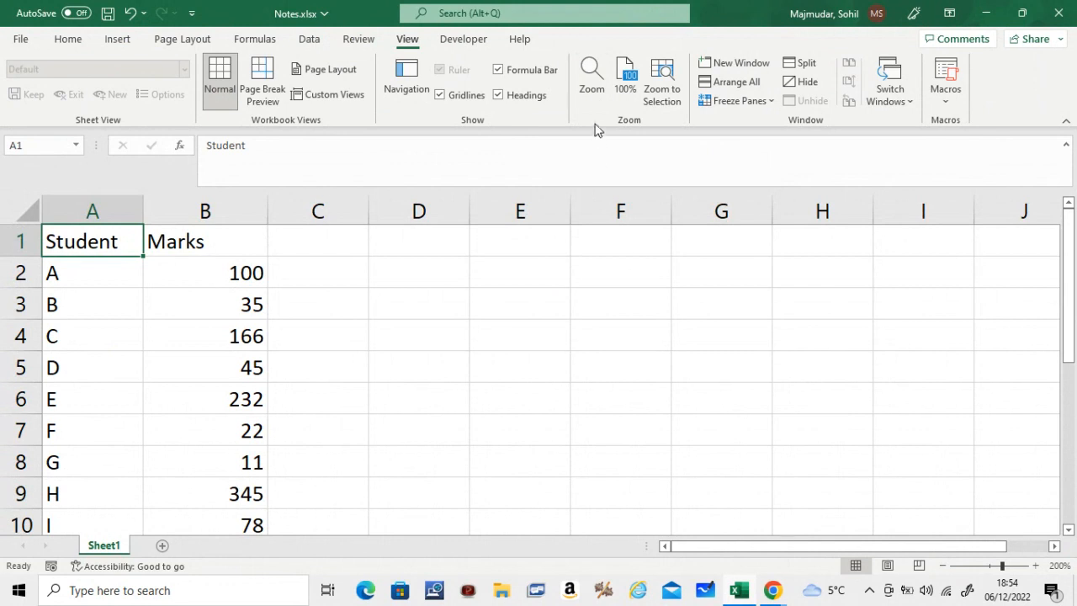
{"action": "mouse_move", "coordinate": [592, 76]}
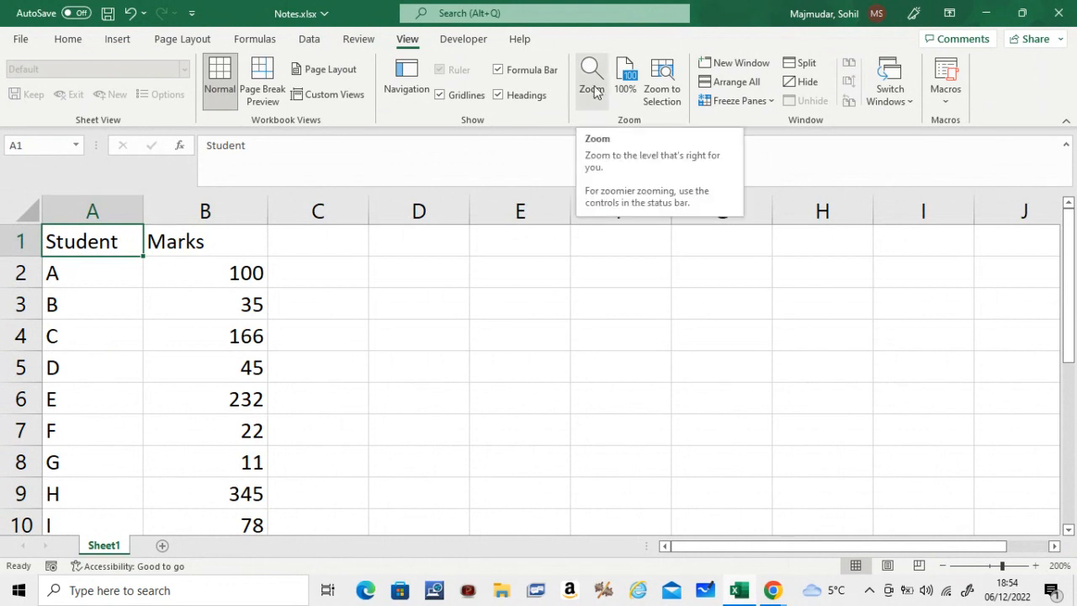
Step: Reset the sheet to 100% with the View tab's 100% button
{"action": "left_click", "coordinate": [624, 75]}
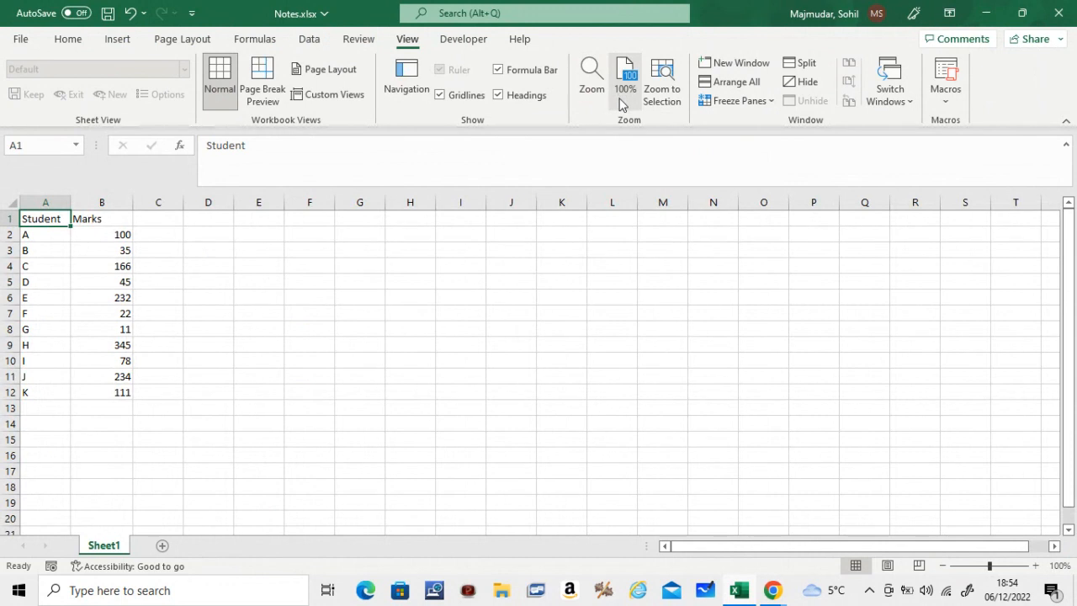
{"action": "mouse_move", "coordinate": [430, 222]}
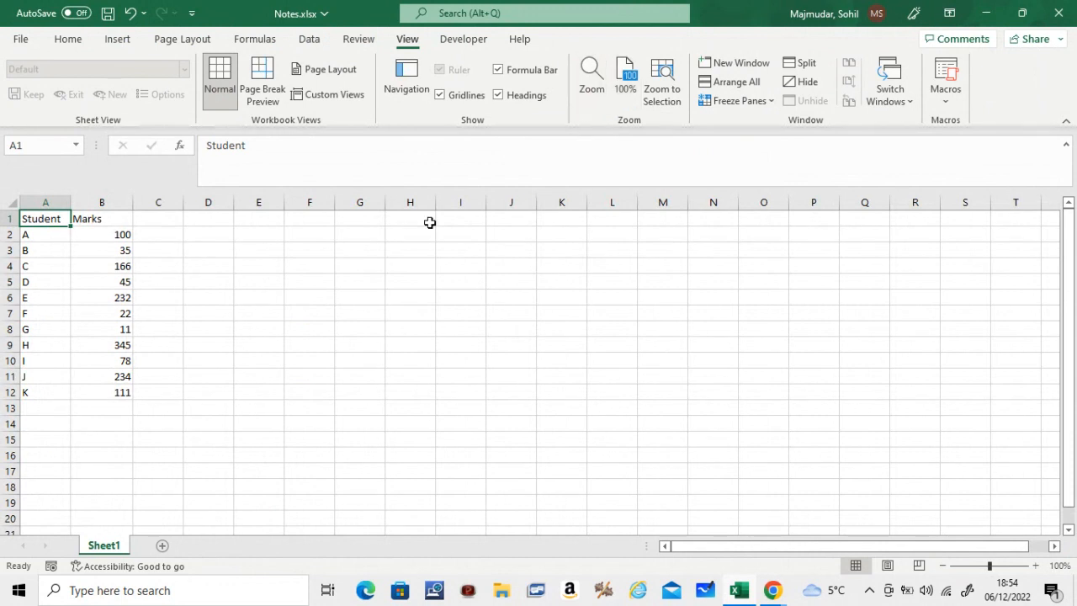
{"action": "mouse_move", "coordinate": [362, 260]}
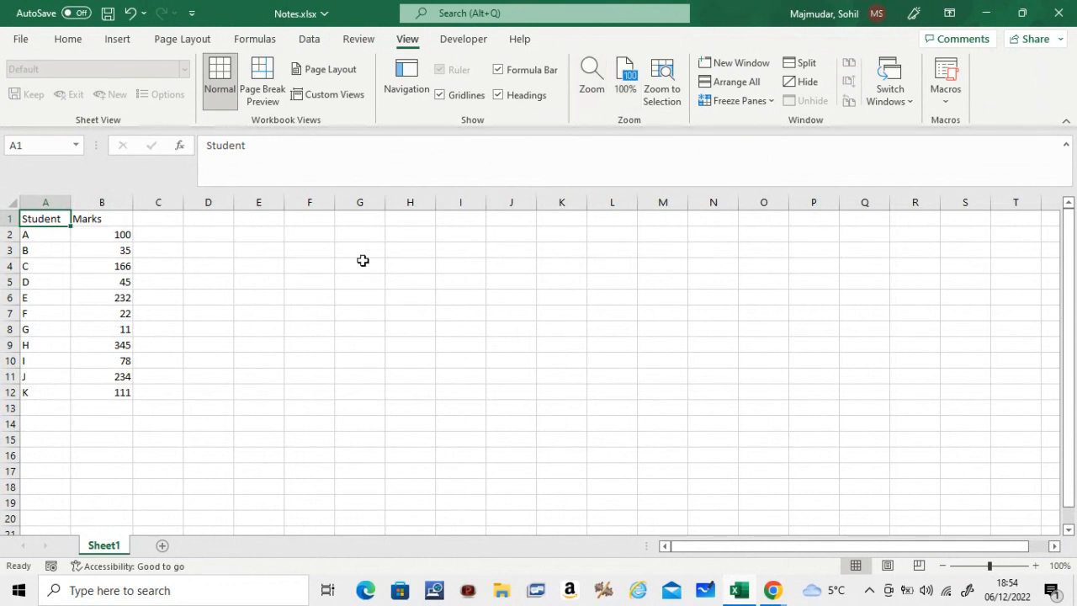
{"action": "mouse_move", "coordinate": [974, 544]}
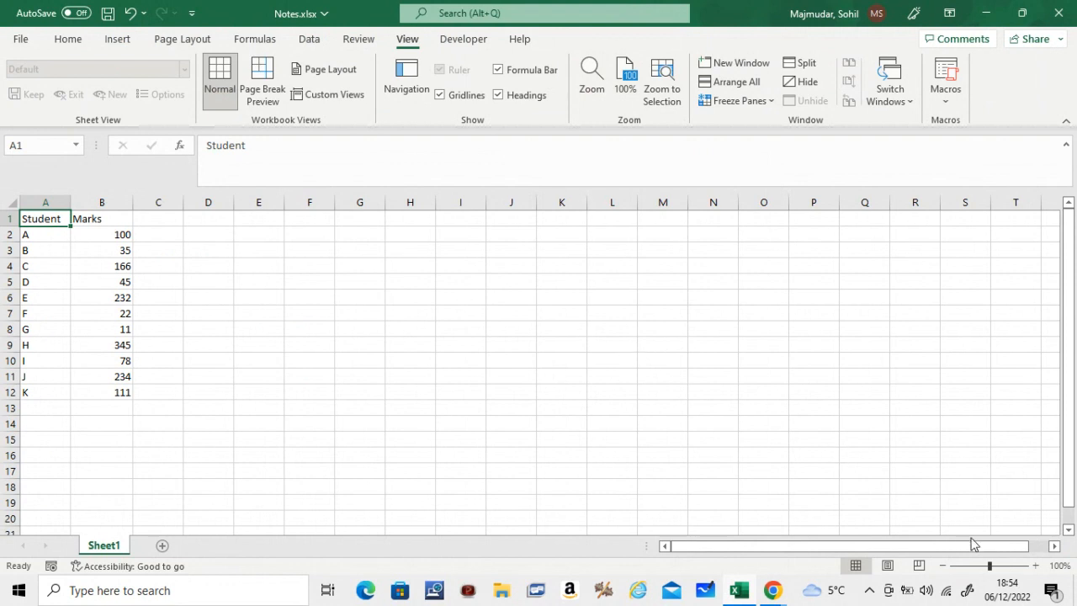
{"action": "mouse_move", "coordinate": [940, 583]}
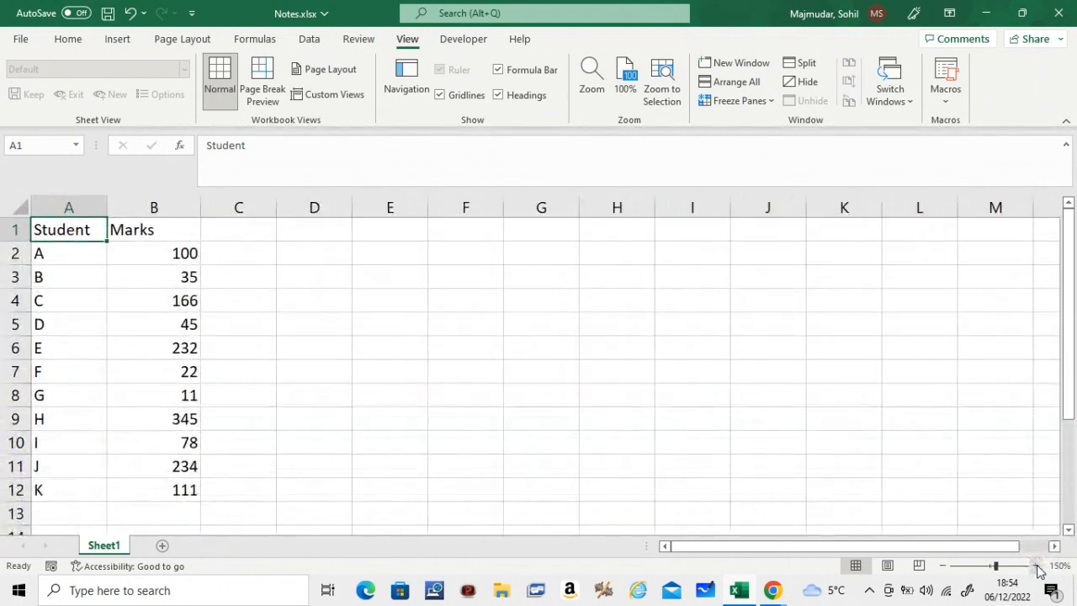
Step: Set the status-bar zoom slider to 130%, then return to the Home tab
{"action": "left_click", "coordinate": [943, 565]}
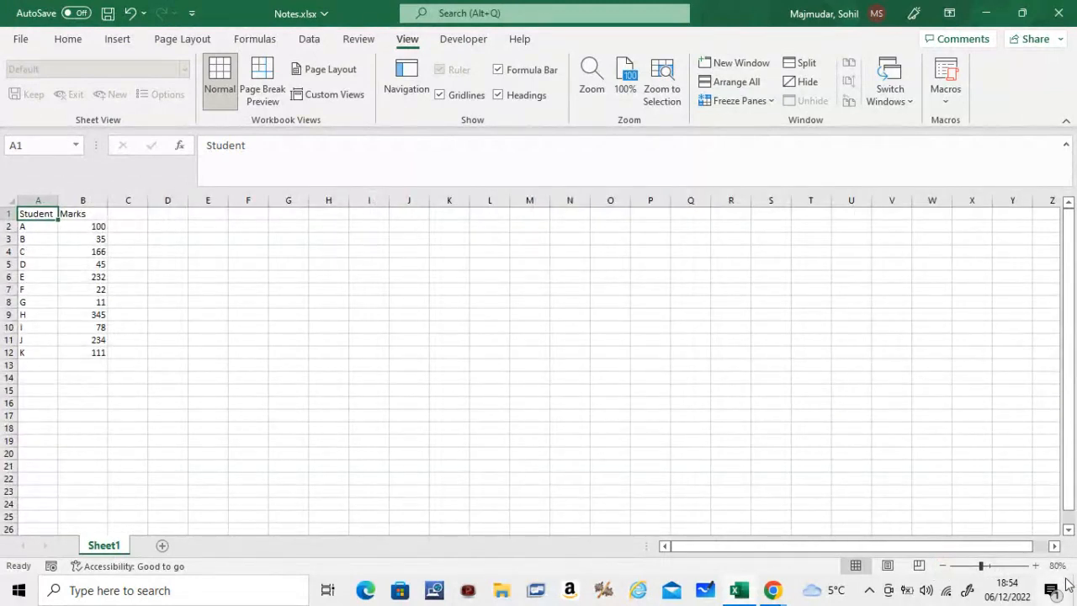
{"action": "left_click", "coordinate": [1038, 565]}
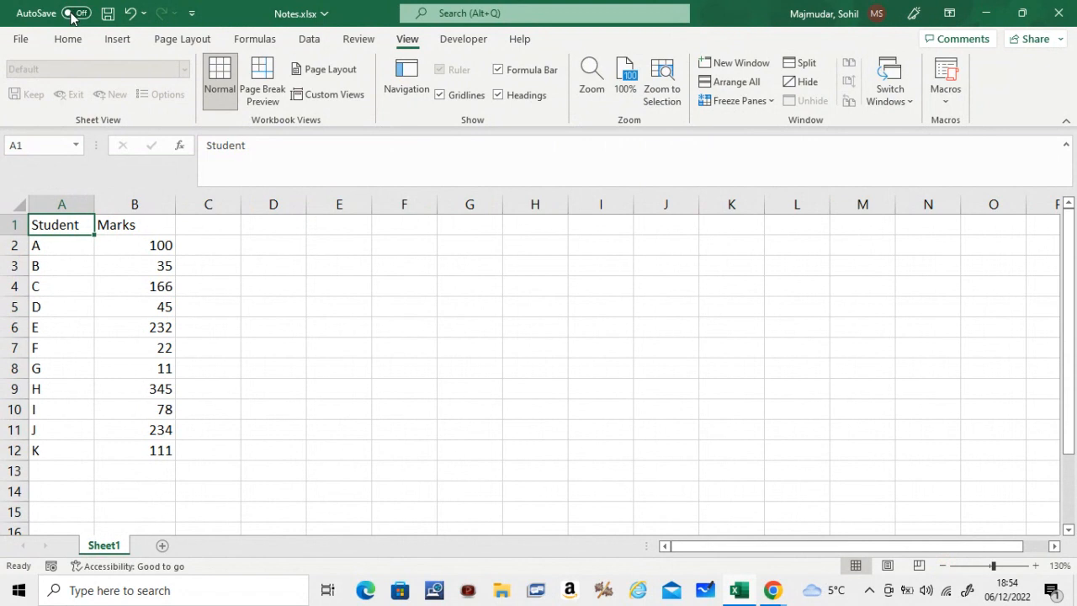
{"action": "left_click", "coordinate": [67, 39]}
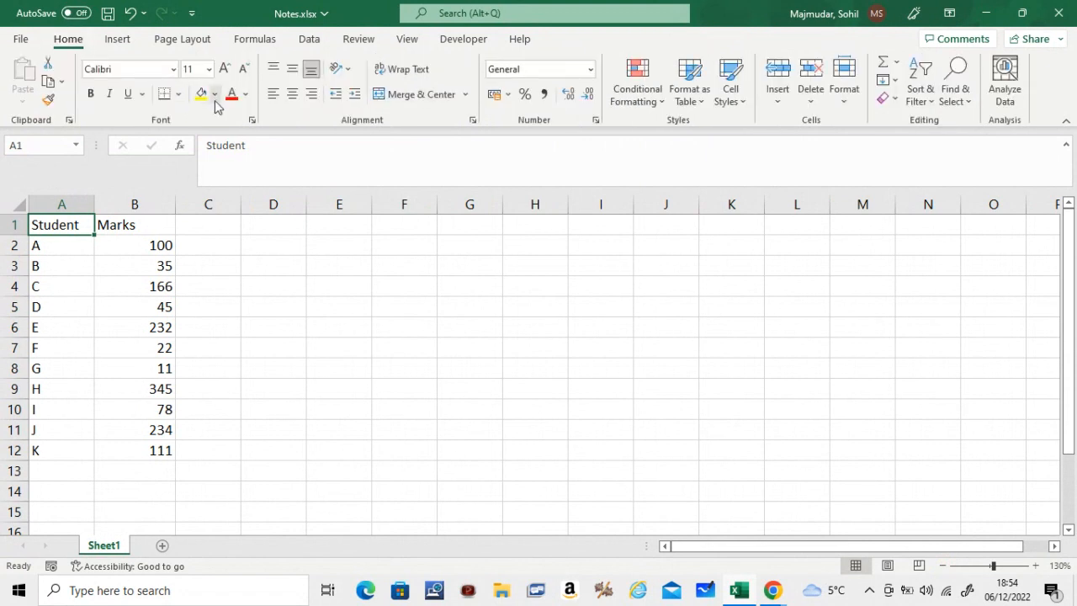